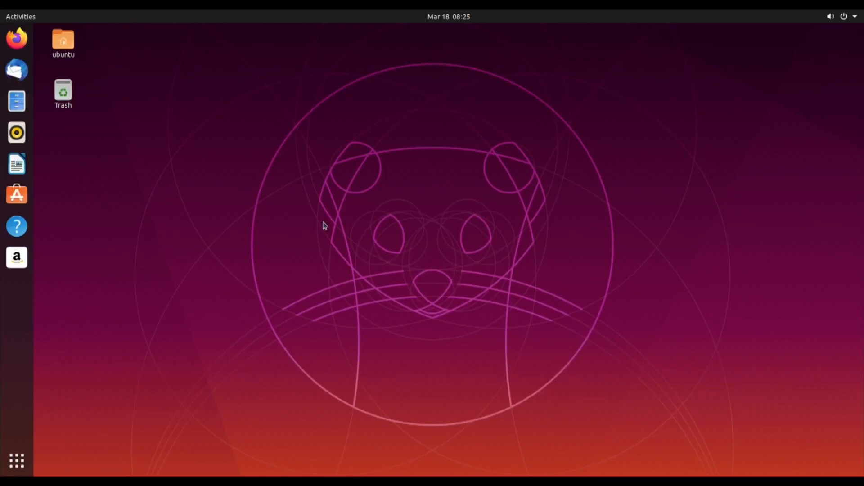
{"action": "mouse_move", "coordinate": [169, 141]}
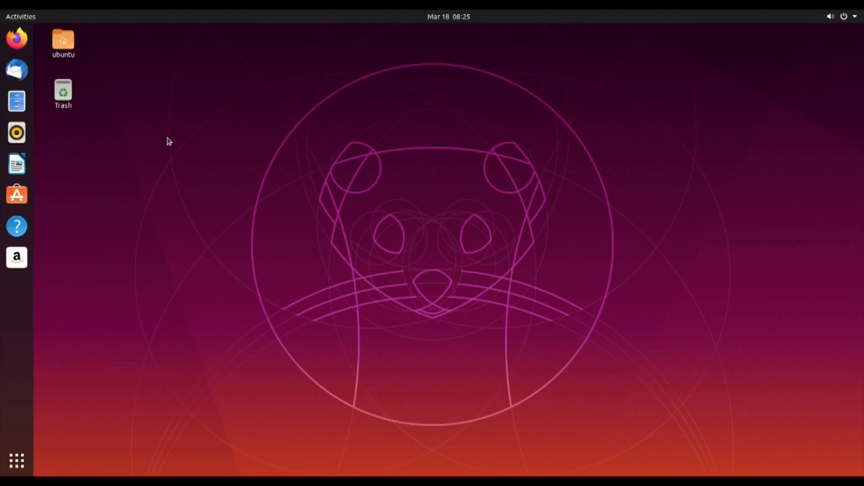
{"action": "mouse_move", "coordinate": [196, 198]}
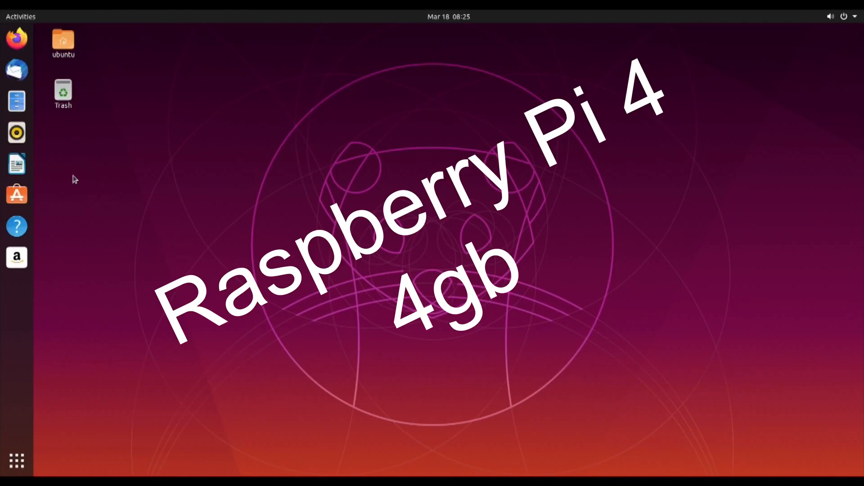
Search Ubuntu Software for 'raspberry pi imager', which returns no matching applications.
{"action": "left_click", "coordinate": [17, 194]}
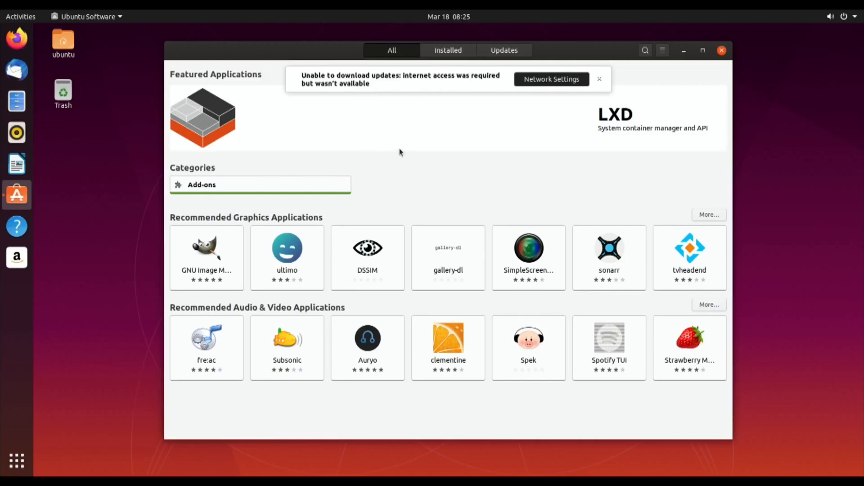
{"action": "mouse_move", "coordinate": [379, 133]}
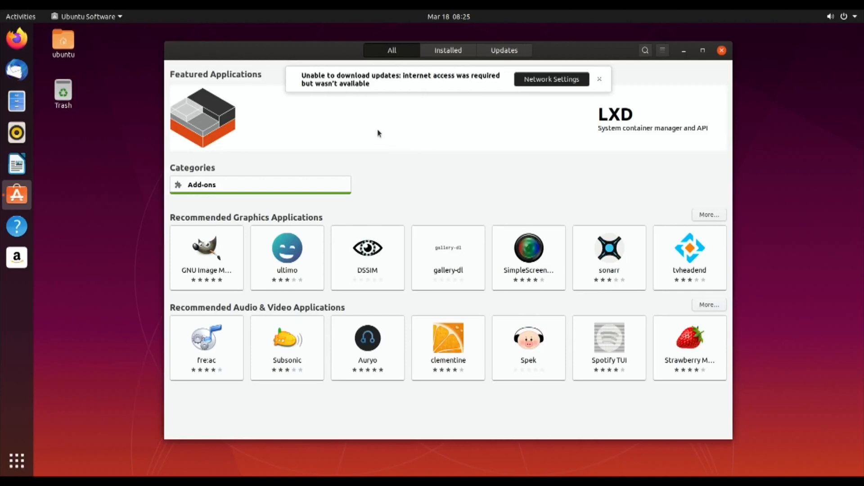
{"action": "mouse_move", "coordinate": [406, 168]}
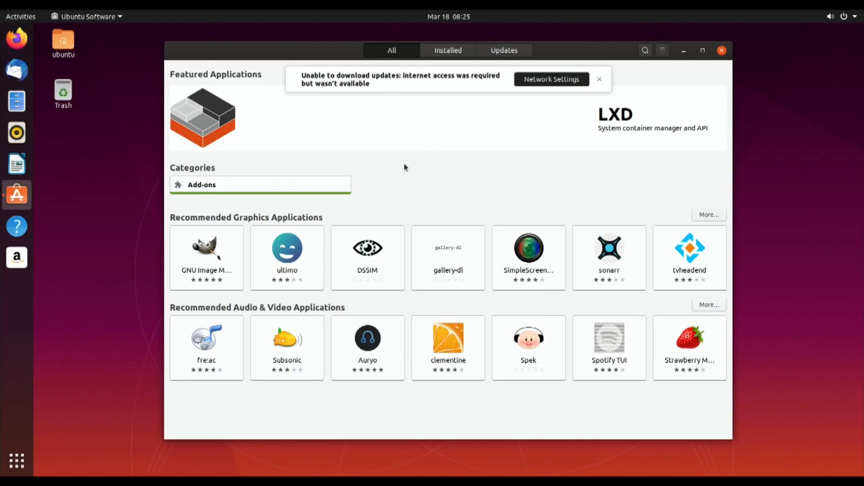
{"action": "mouse_move", "coordinate": [534, 123]}
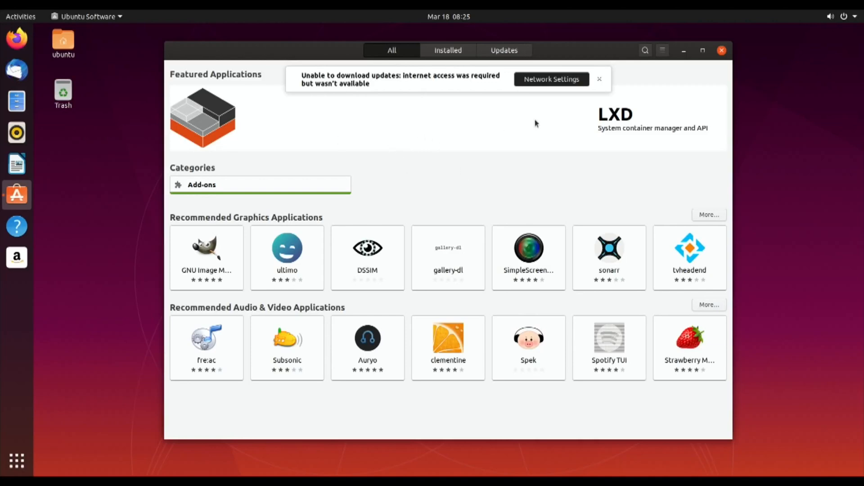
{"action": "left_click", "coordinate": [645, 50]}
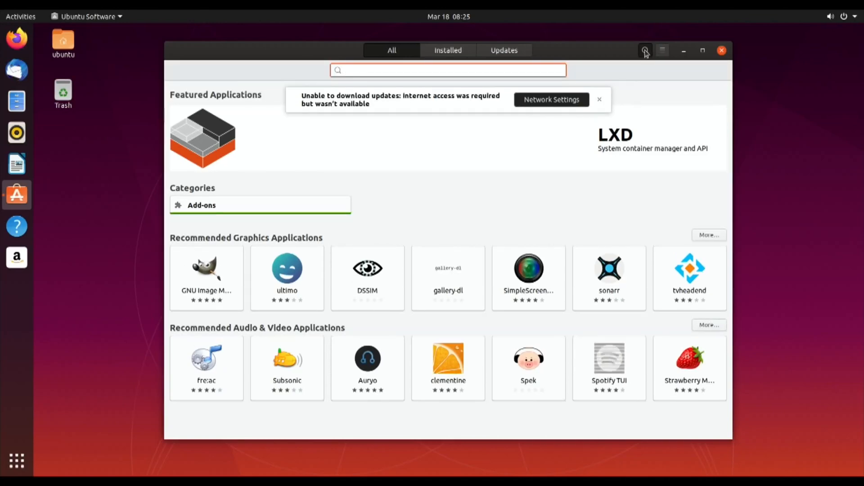
{"action": "type", "text": "imager"}
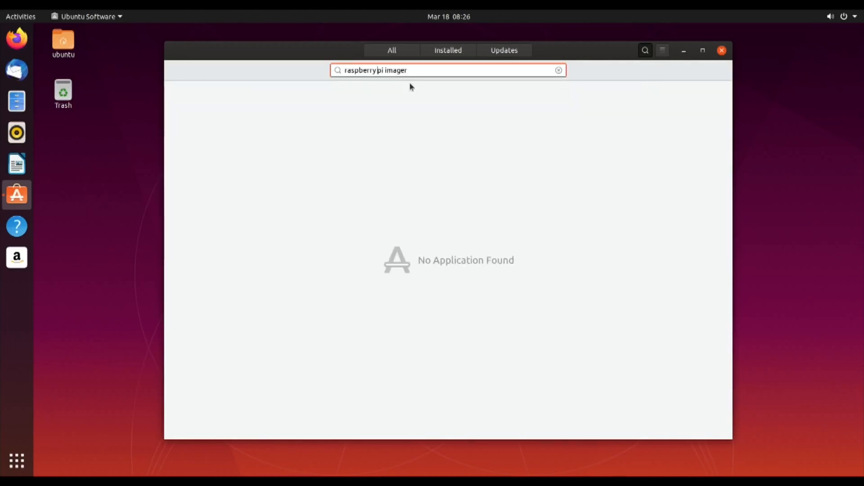
{"action": "mouse_move", "coordinate": [665, 45]}
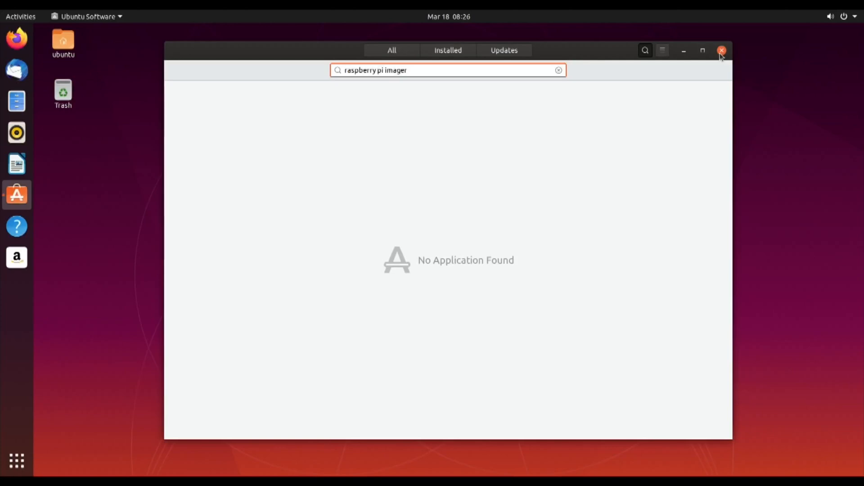
Close Ubuntu Software and search Raspberry Pi Imager in Firefox to reach raspberrypi.org/downloads.
{"action": "left_click", "coordinate": [722, 50]}
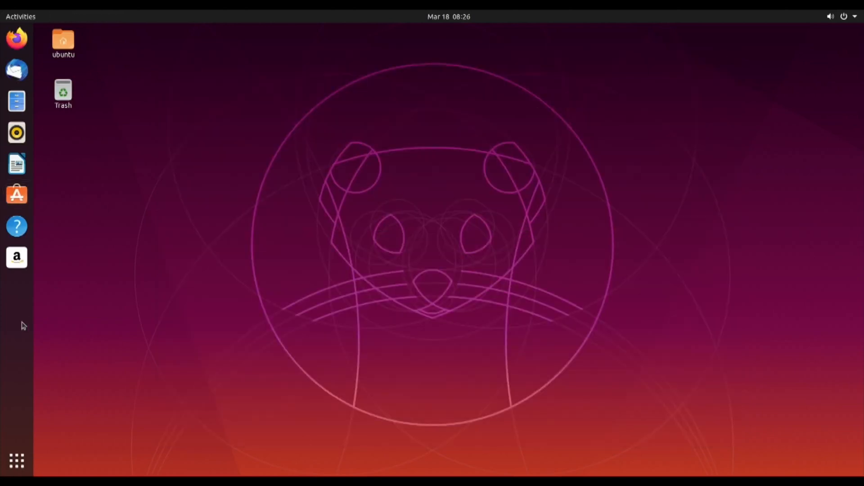
{"action": "mouse_move", "coordinate": [16, 39]}
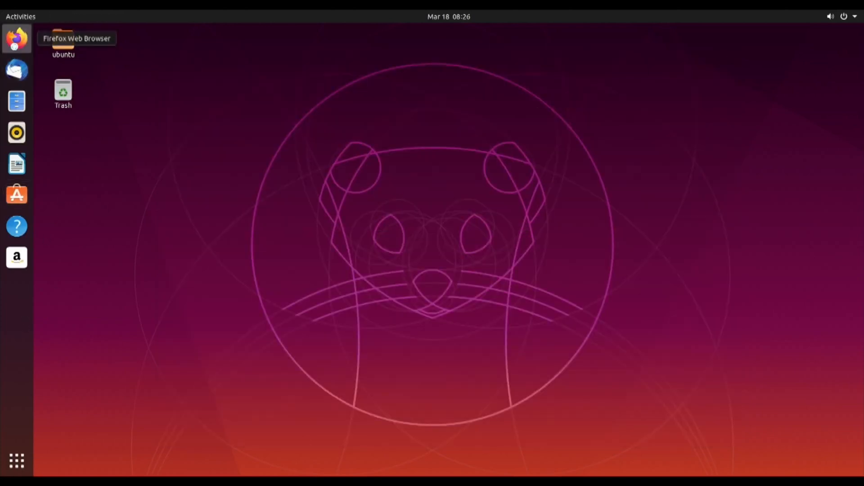
{"action": "left_click", "coordinate": [17, 39]}
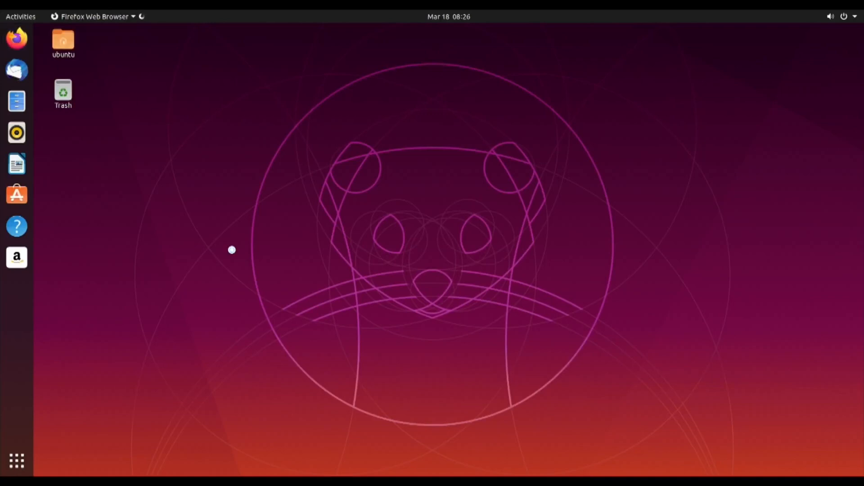
{"action": "left_click", "coordinate": [17, 37]}
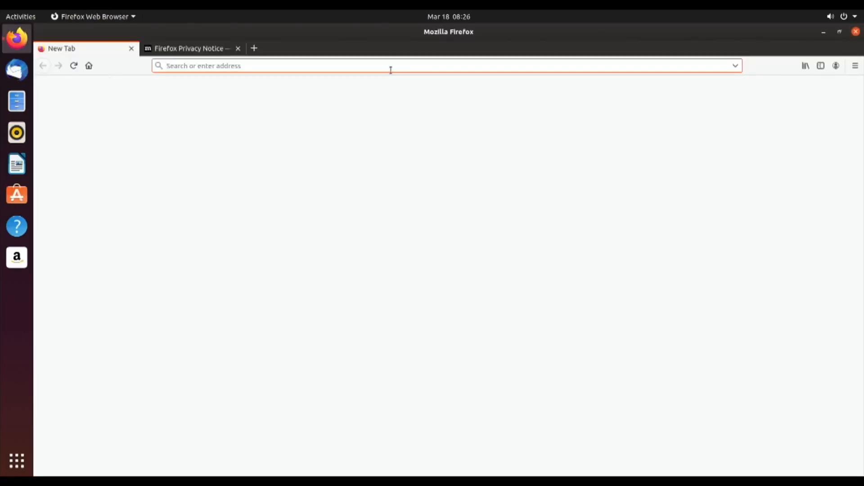
{"action": "type", "text": "raspberrypi.org/blog/raspberry-pi-imager-imaging-utility/"}
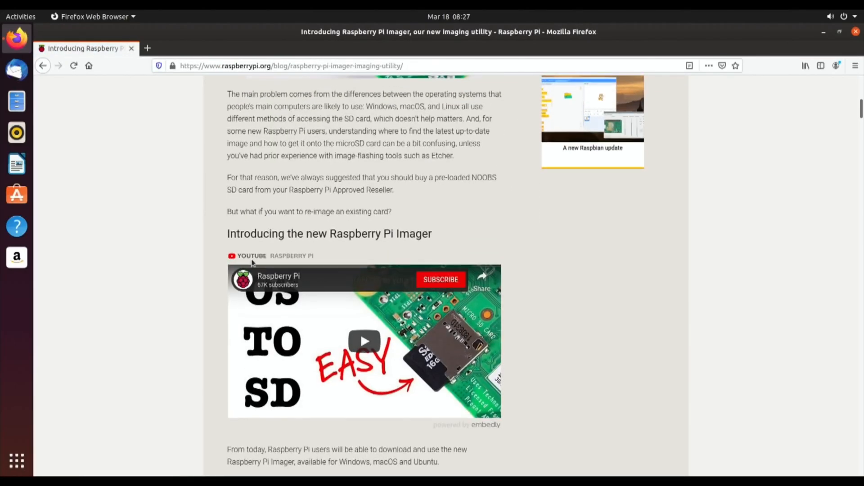
{"action": "scroll", "scroll_direction": "down", "scroll_amount": 3}
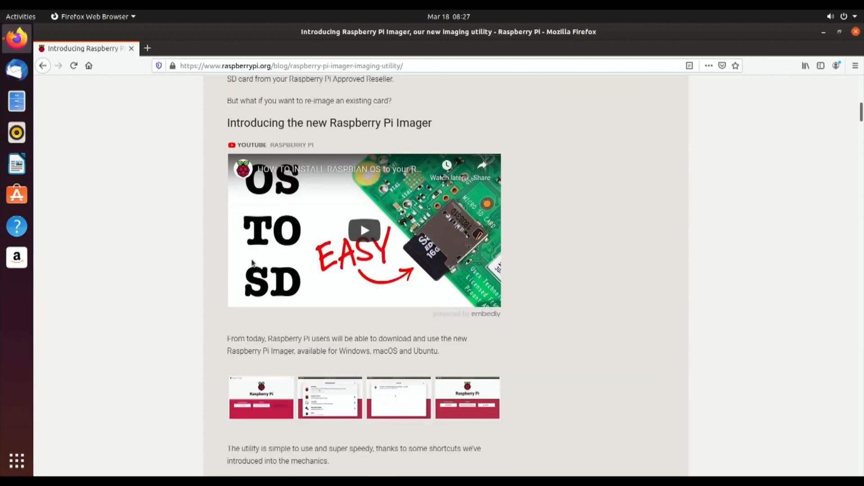
{"action": "scroll", "scroll_direction": "down", "scroll_amount": 3}
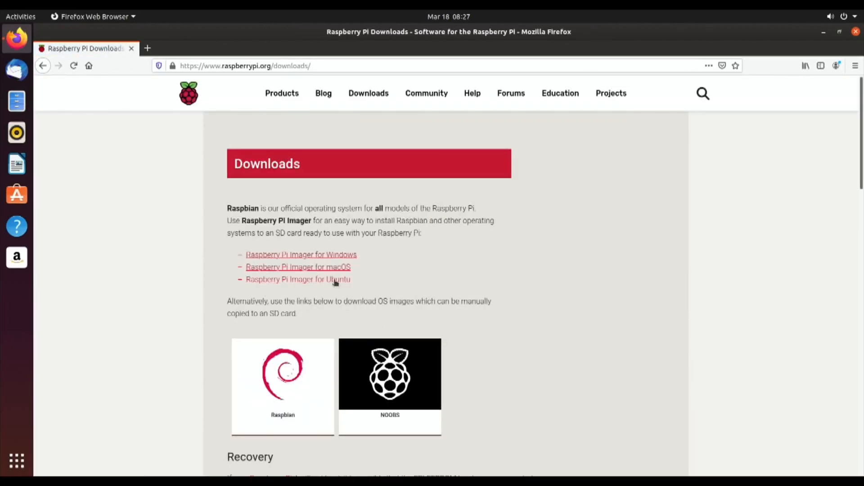
Download imager_amd64.deb for Ubuntu and open it as rpi-imager in Ubuntu Software.
{"action": "left_click", "coordinate": [298, 279]}
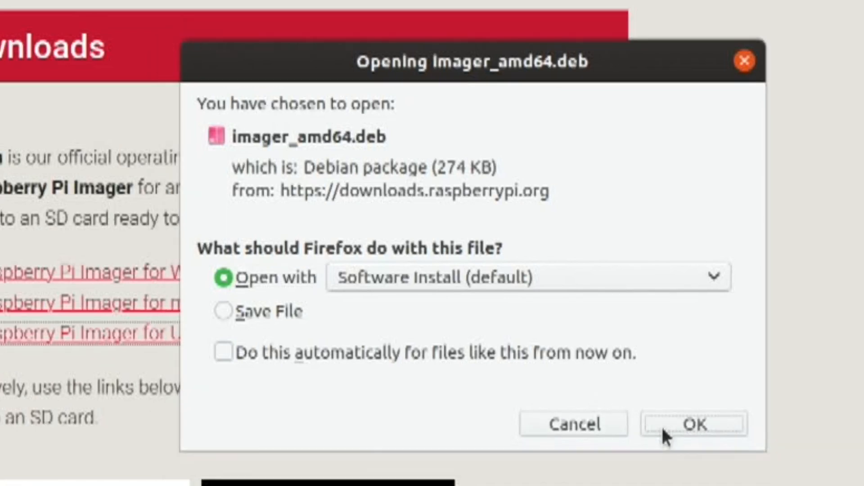
{"action": "left_click", "coordinate": [693, 424]}
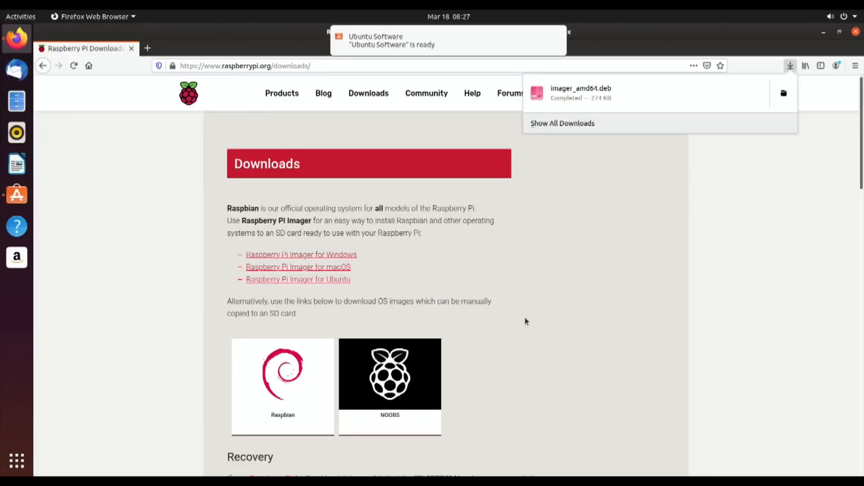
{"action": "mouse_move", "coordinate": [572, 142]}
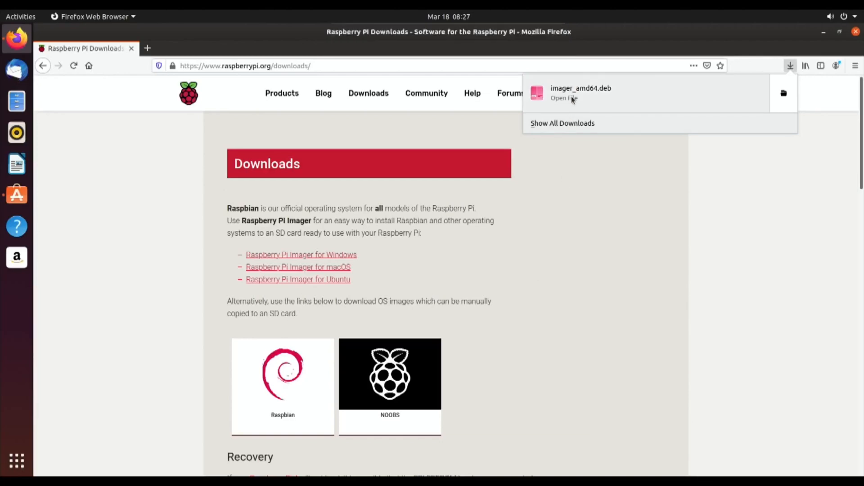
{"action": "left_click", "coordinate": [563, 98]}
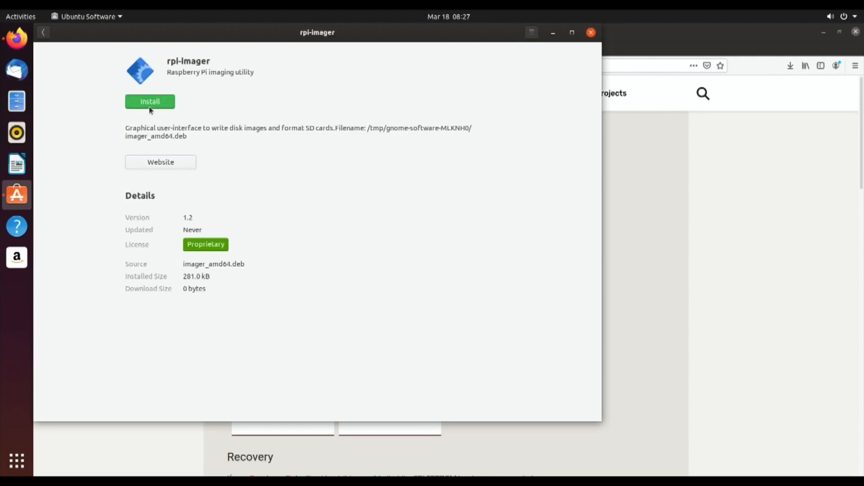
Start the rpi-imager install, leaving it at 'Pending installation…'.
{"action": "left_click", "coordinate": [150, 101]}
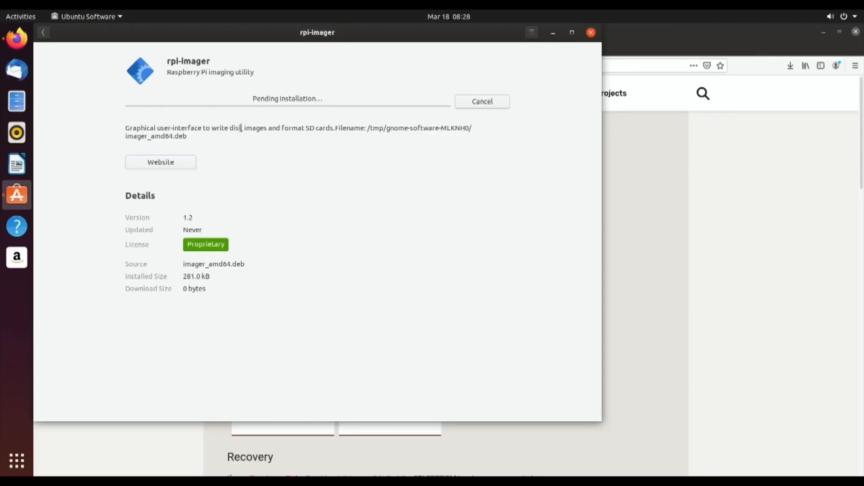
{"action": "mouse_move", "coordinate": [326, 210]}
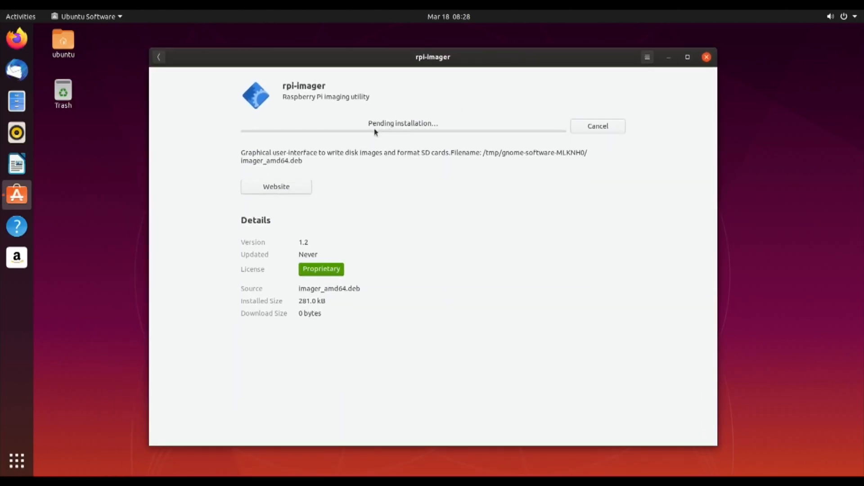
{"action": "mouse_move", "coordinate": [511, 108]}
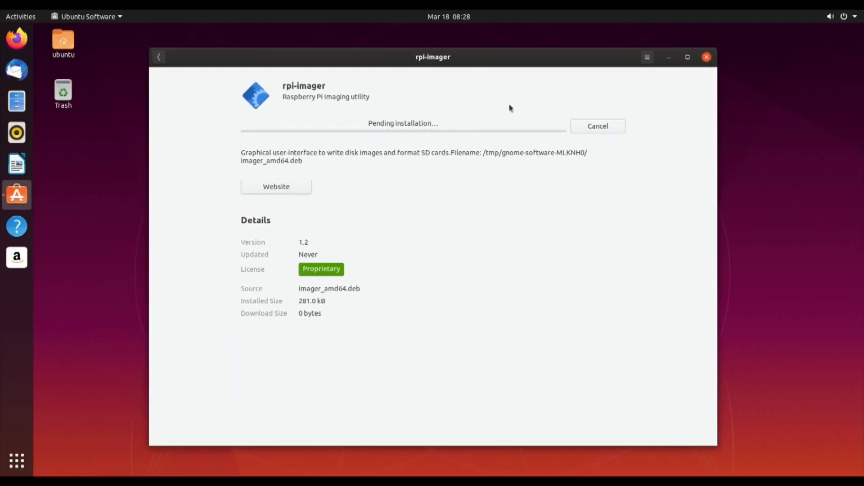
{"action": "mouse_move", "coordinate": [121, 361]}
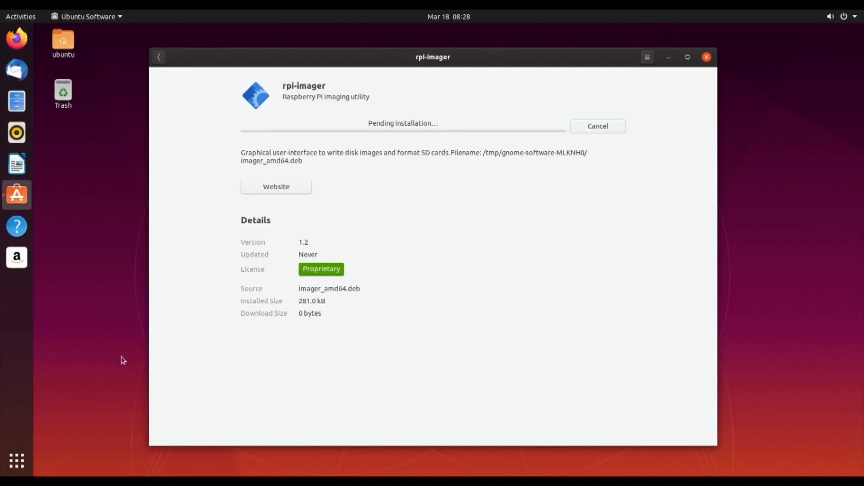
Search the web for 'raspberry pi imager' in Firefox.
{"action": "left_click", "coordinate": [16, 39]}
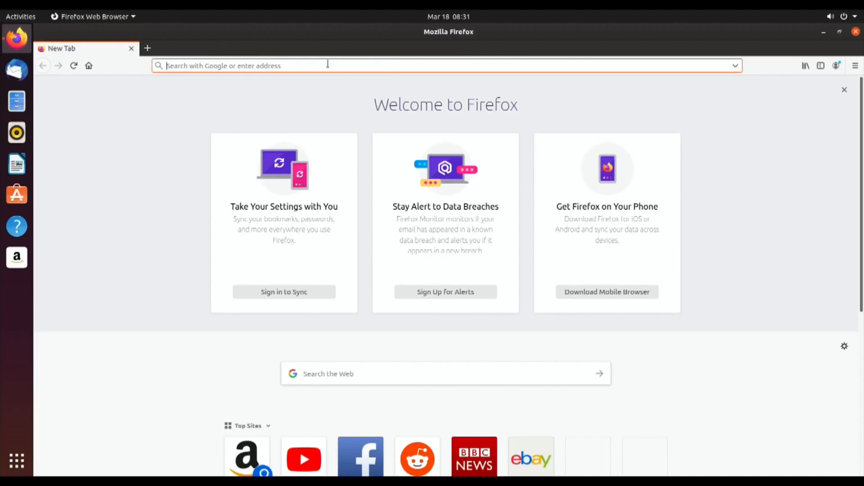
{"action": "type", "text": "raspberry"}
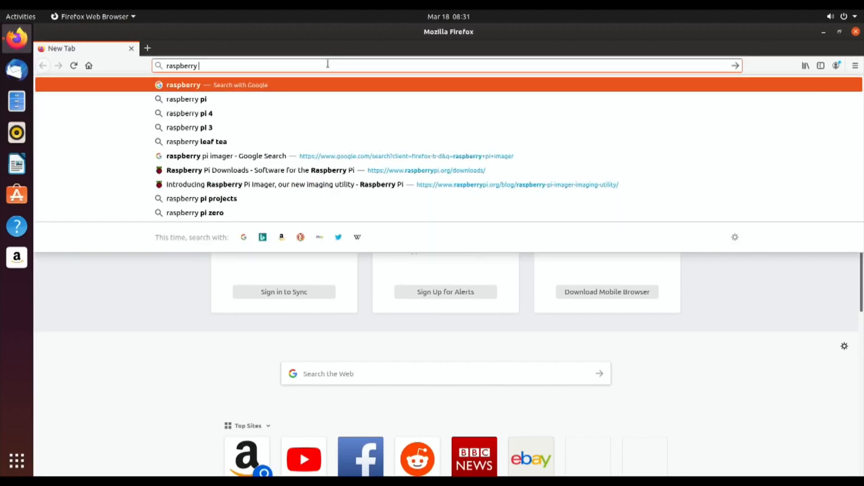
{"action": "type", "text": "pi"}
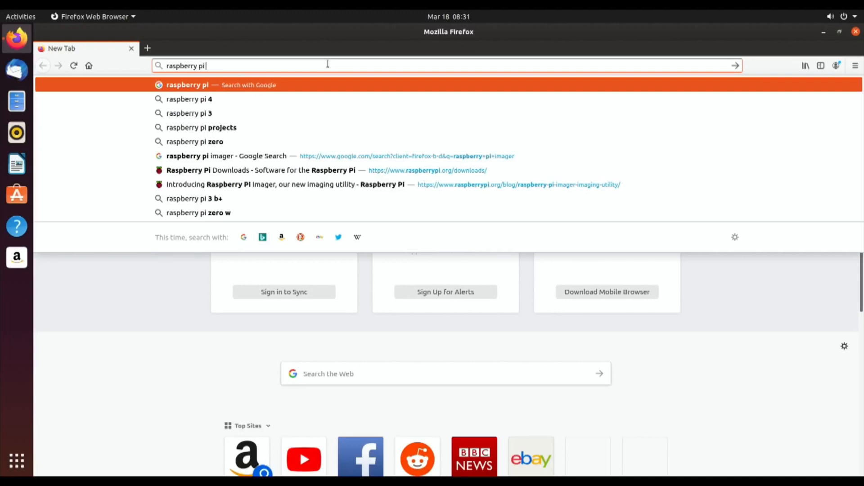
{"action": "type", "text": "i"}
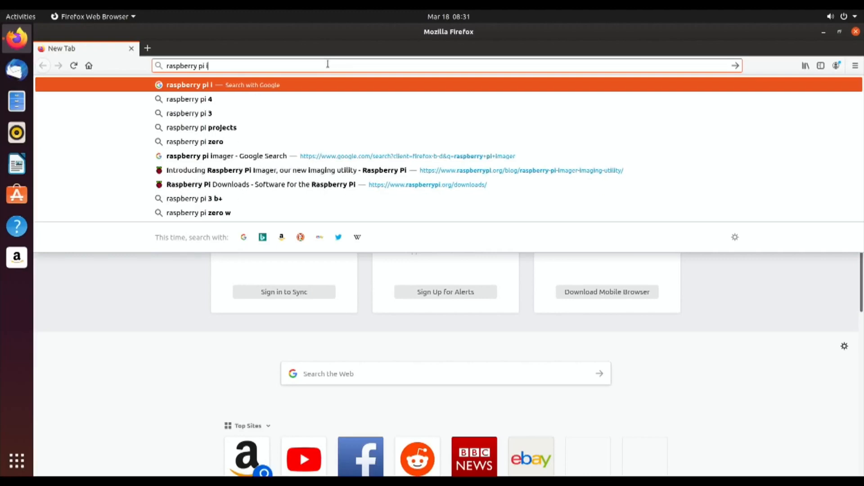
{"action": "left_click", "coordinate": [226, 156]}
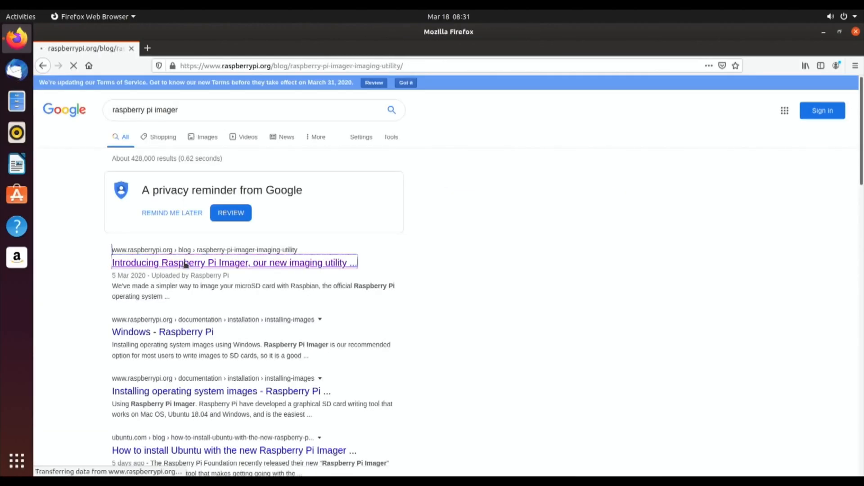
Follow the Introducing Raspberry Pi Imager post's 'from our downloads page' link.
{"action": "left_click", "coordinate": [233, 262]}
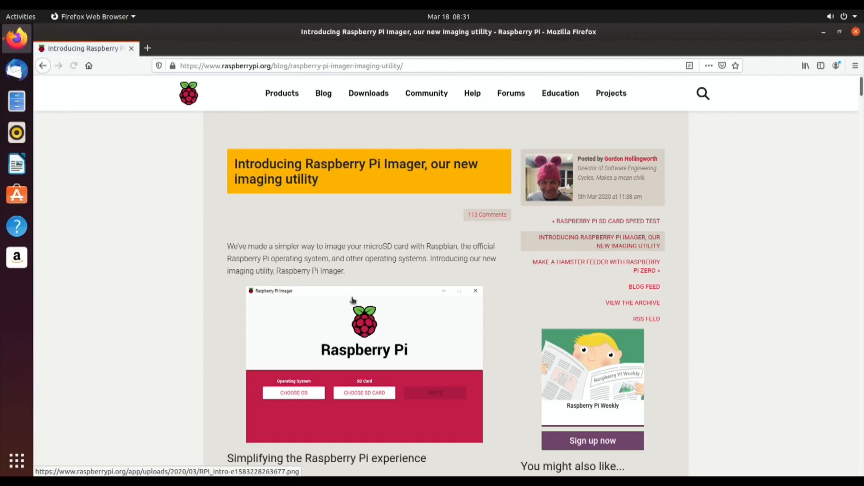
{"action": "scroll", "scroll_direction": "down", "scroll_amount": 3}
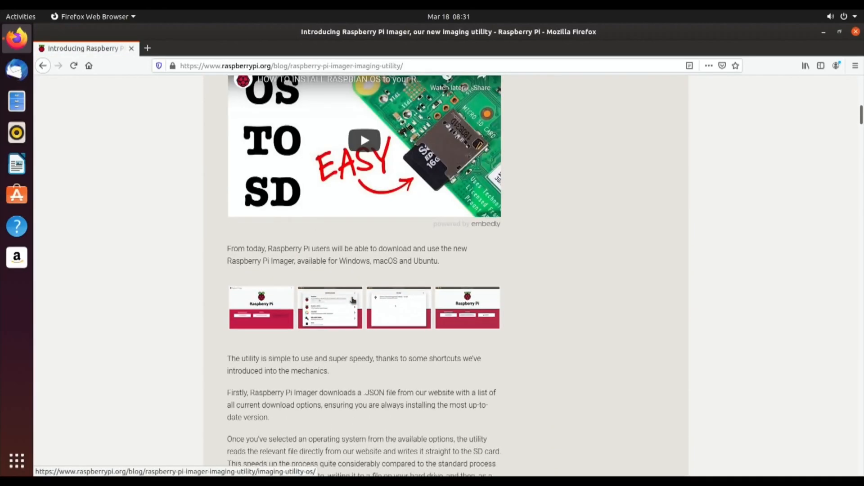
{"action": "scroll", "scroll_direction": "down", "scroll_amount": 3}
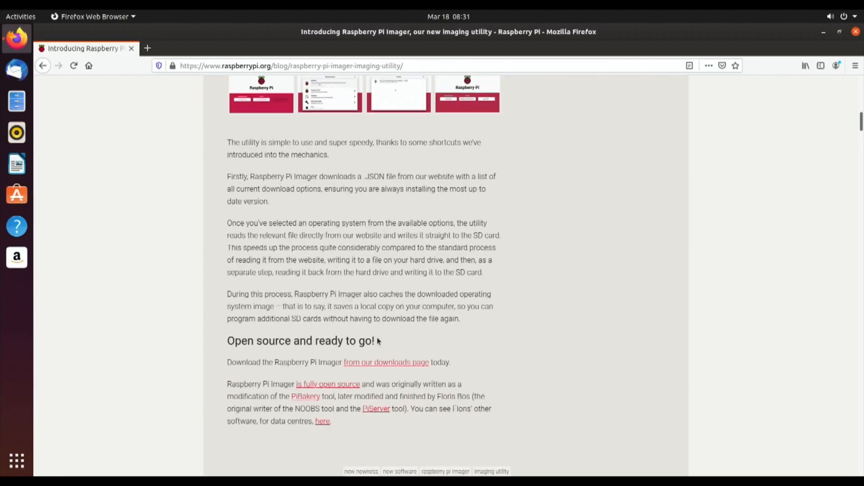
{"action": "left_click", "coordinate": [386, 362]}
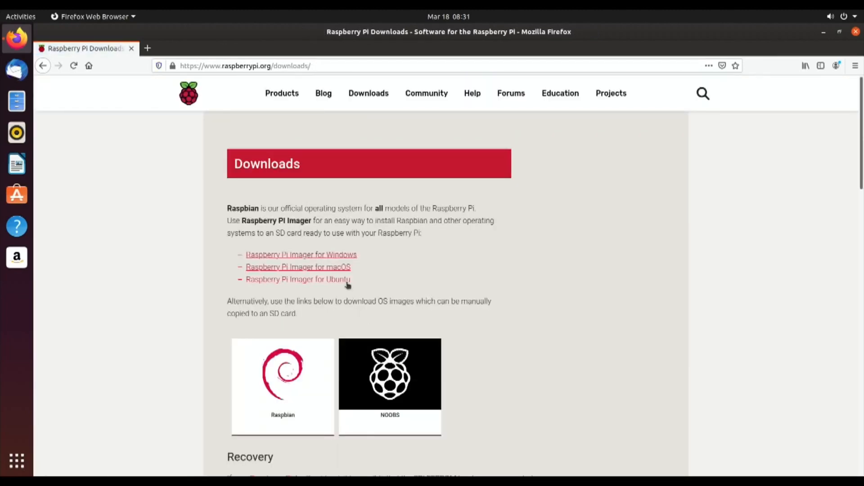
Save the Raspberry Pi Imager for Ubuntu package to Downloads via Save File.
{"action": "left_click", "coordinate": [298, 279]}
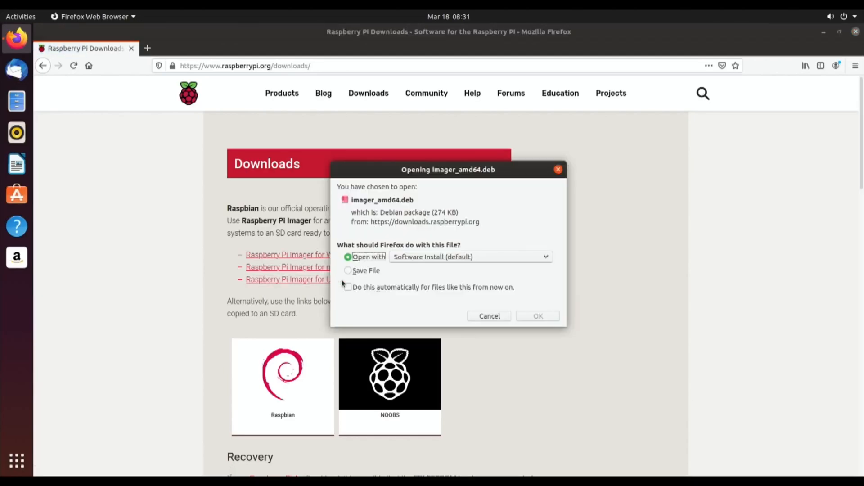
{"action": "left_click", "coordinate": [348, 270]}
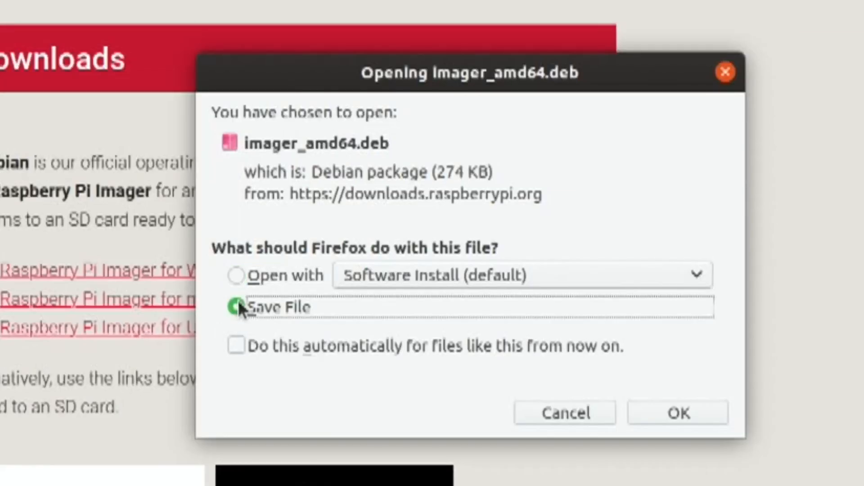
{"action": "left_click", "coordinate": [236, 308]}
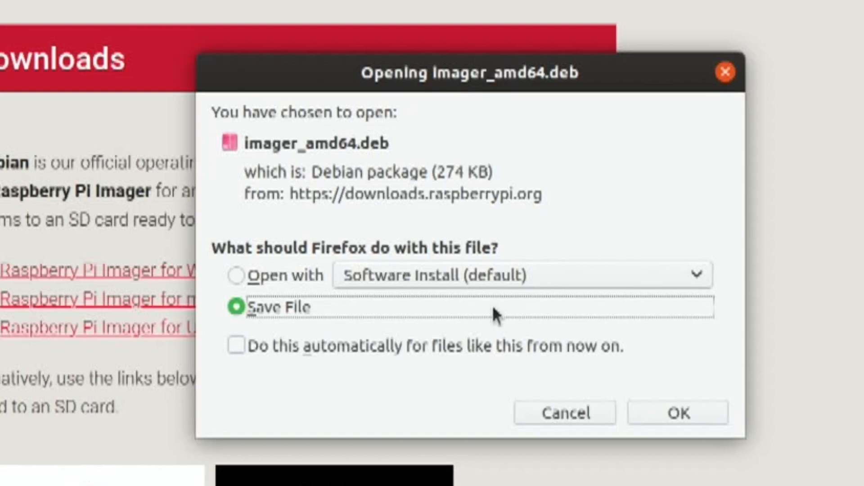
{"action": "mouse_move", "coordinate": [590, 358]}
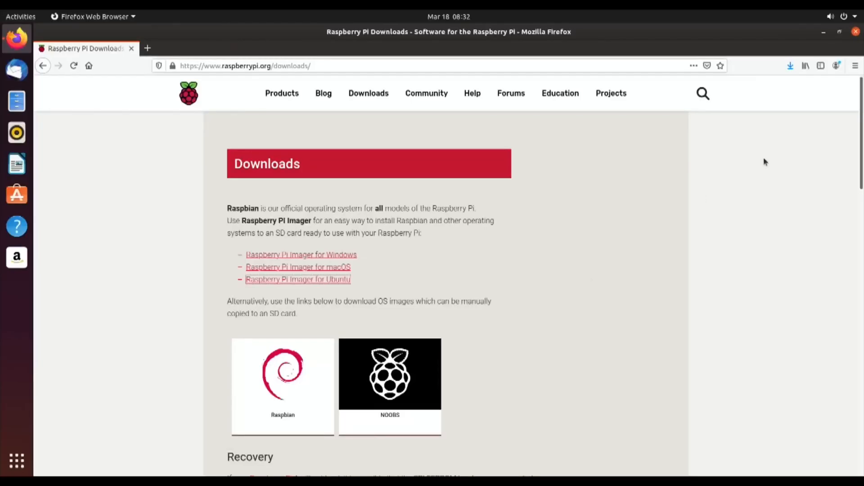
Show all downloads in the Firefox Library window listing imager_amd64.deb.
{"action": "left_click", "coordinate": [790, 66]}
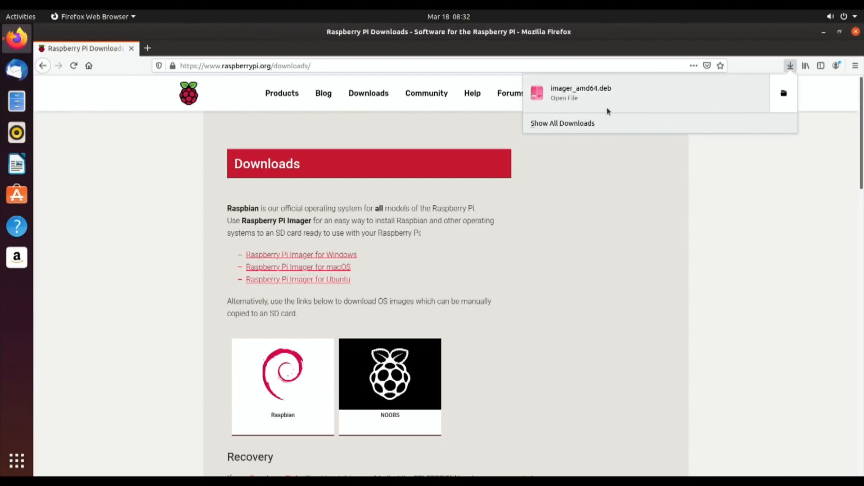
{"action": "left_click", "coordinate": [562, 123]}
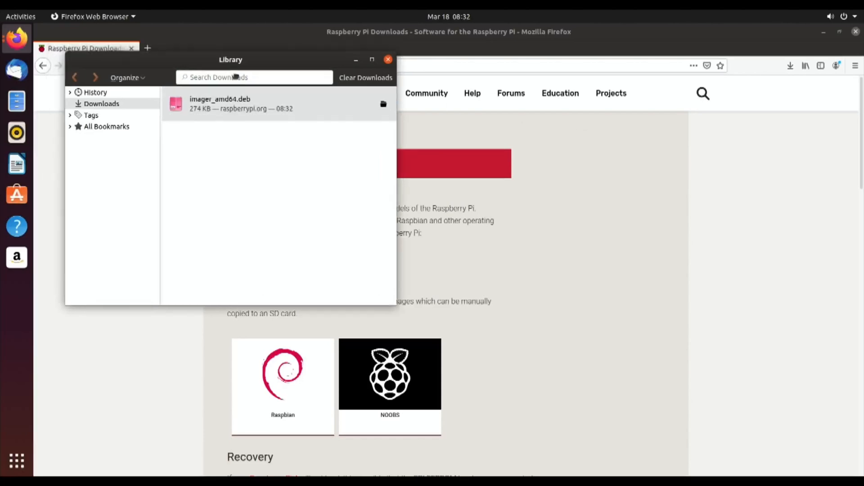
{"action": "left_click_drag", "start_coordinate": [230, 60], "coordinate": [335, 135]}
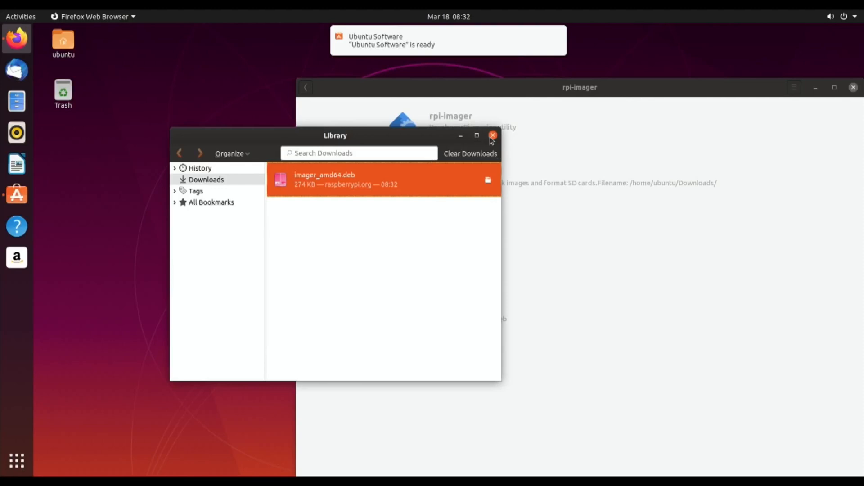
Close the Library window and hit Install on the rpi-imager page.
{"action": "left_click", "coordinate": [491, 135]}
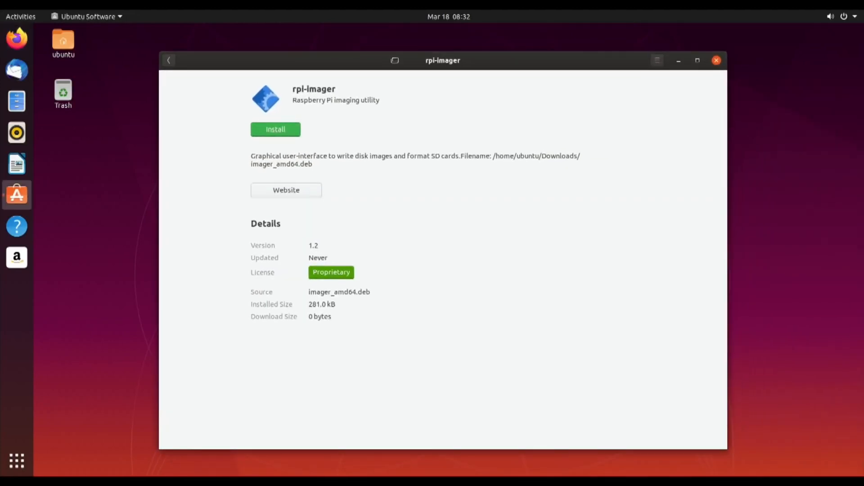
{"action": "left_click", "coordinate": [275, 129]}
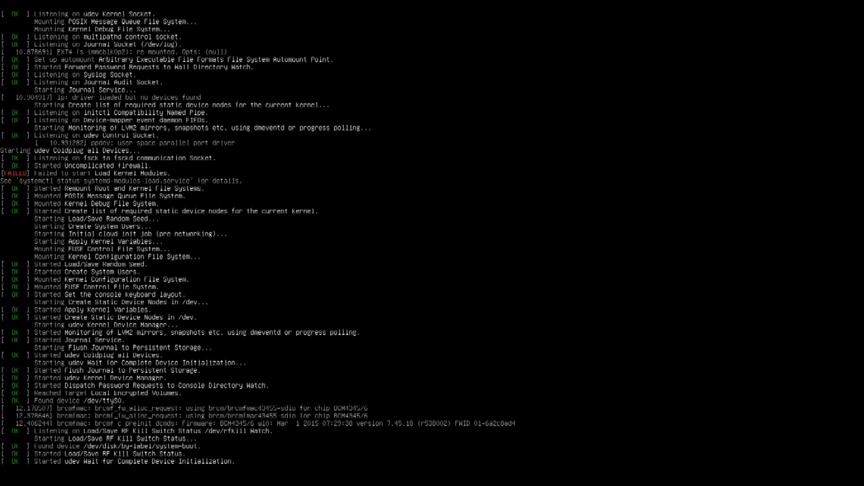
Watch the boot messages scroll until the system returns to the Ubuntu desktop.
{"action": "scroll", "scroll_direction": "down", "scroll_amount": 3}
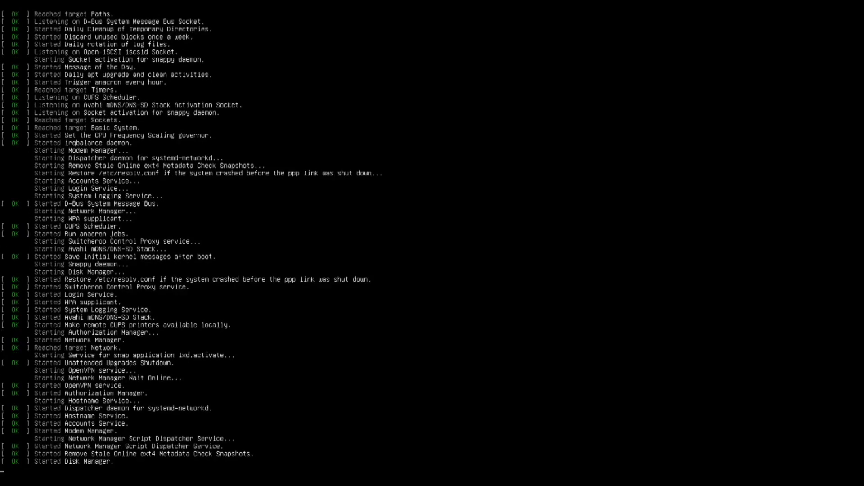
{"action": "scroll", "scroll_direction": "down", "scroll_amount": 3}
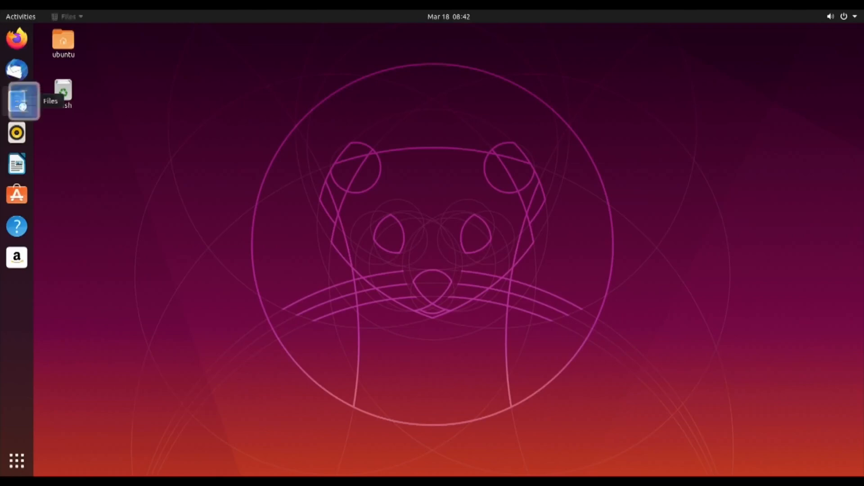
Open the Downloads folder in Files and select imager_amd64.deb.
{"action": "left_click", "coordinate": [23, 100]}
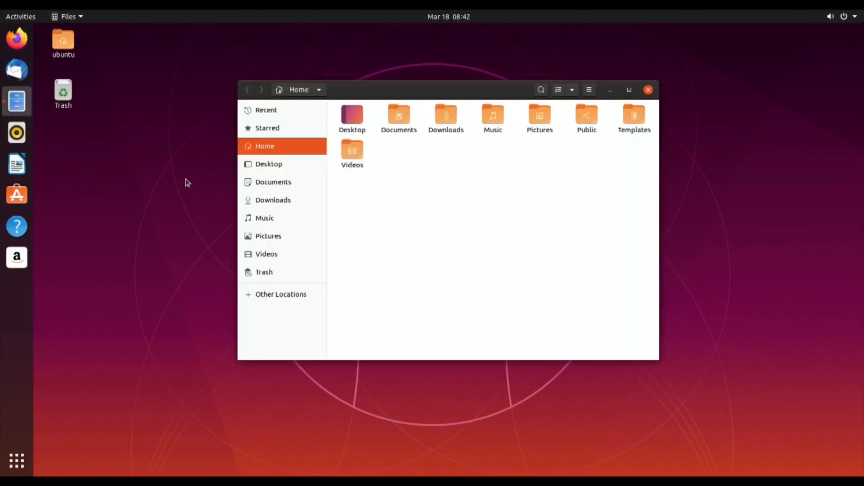
{"action": "left_click", "coordinate": [445, 115]}
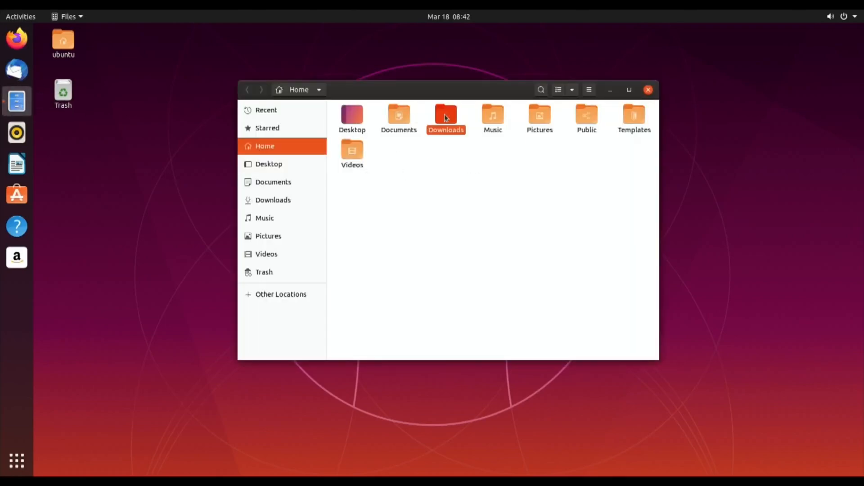
{"action": "double_click", "coordinate": [446, 115]}
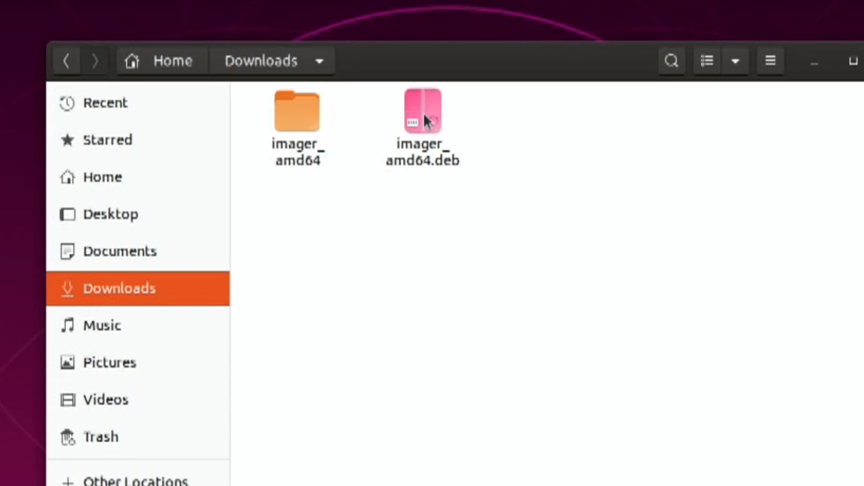
{"action": "mouse_move", "coordinate": [387, 216]}
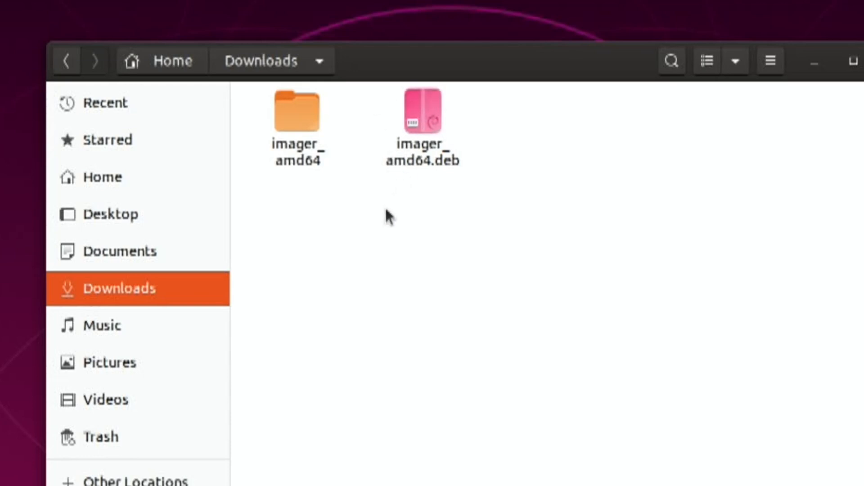
{"action": "mouse_move", "coordinate": [423, 116]}
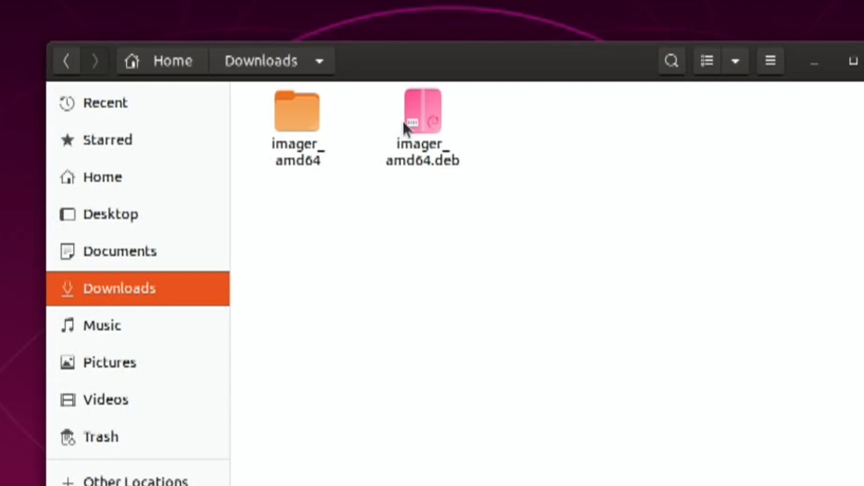
{"action": "left_click", "coordinate": [423, 112]}
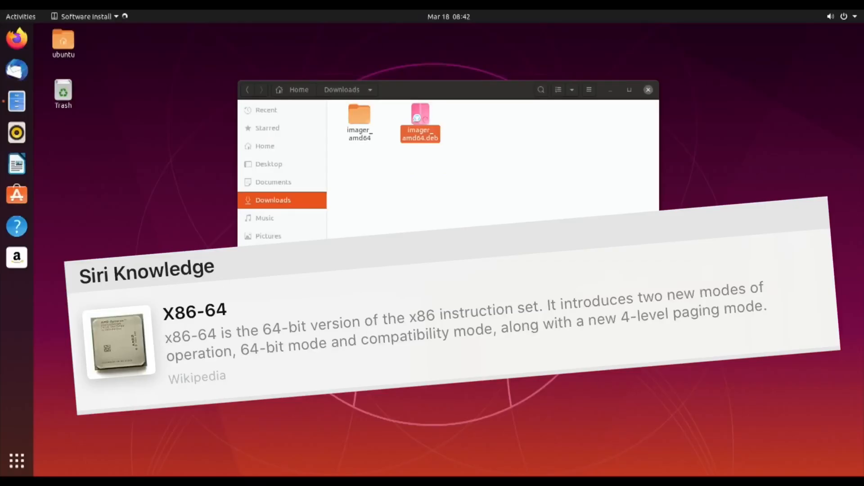
Open imager_amd64.deb in Software Install, dismiss the update notice, and queue rpi-imager.
{"action": "double_click", "coordinate": [420, 116]}
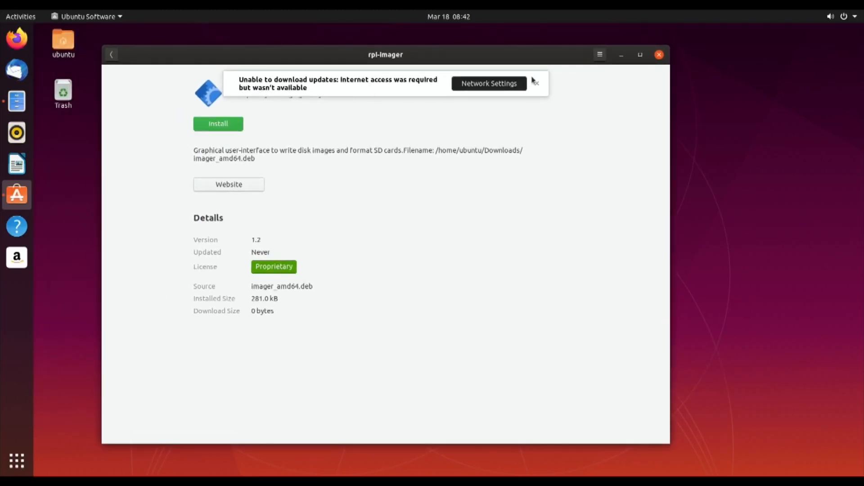
{"action": "left_click", "coordinate": [535, 83]}
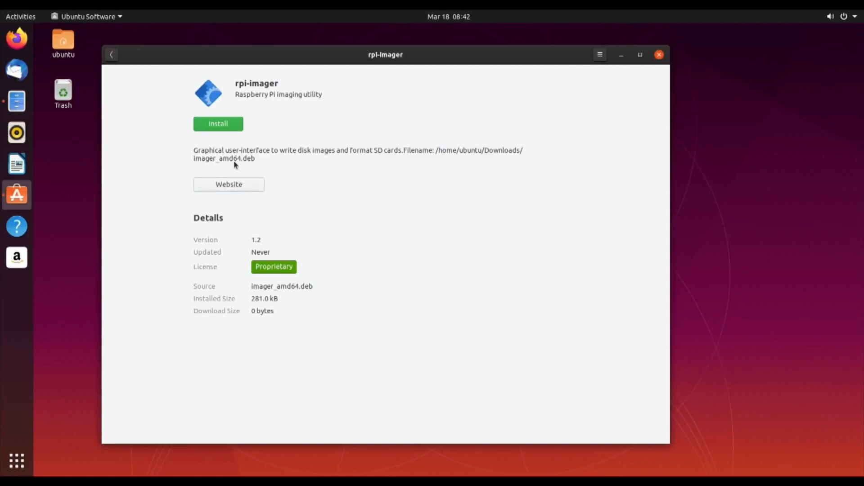
{"action": "mouse_move", "coordinate": [219, 123]}
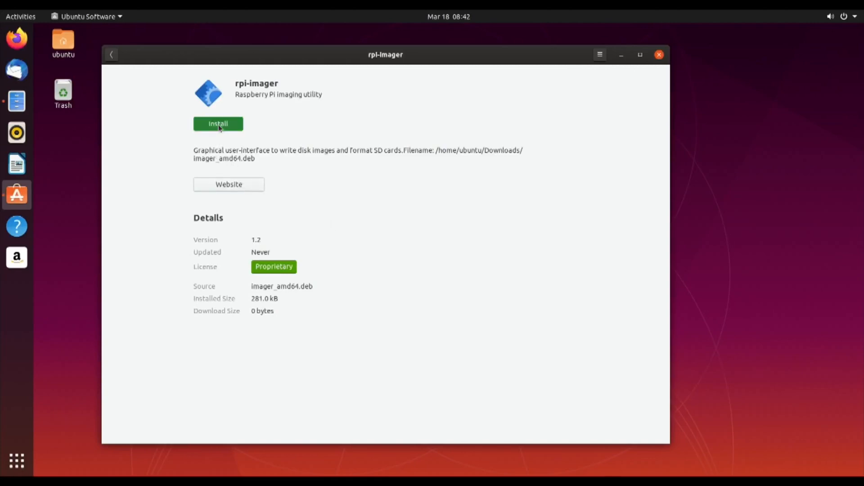
{"action": "left_click", "coordinate": [218, 123]}
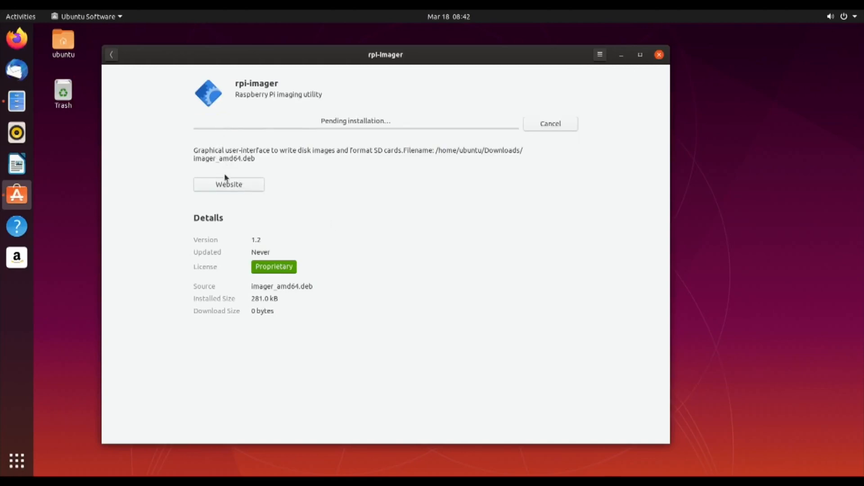
{"action": "left_click", "coordinate": [228, 184]}
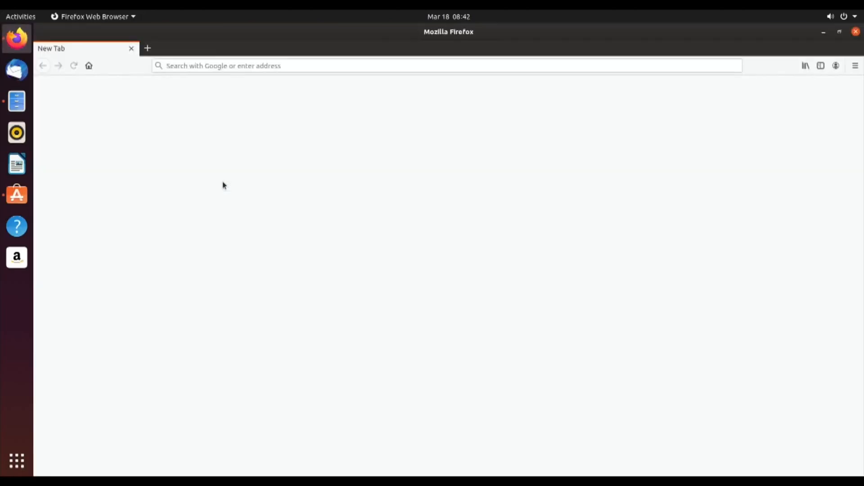
{"action": "type", "text": "https://www.raspberrypi.org"}
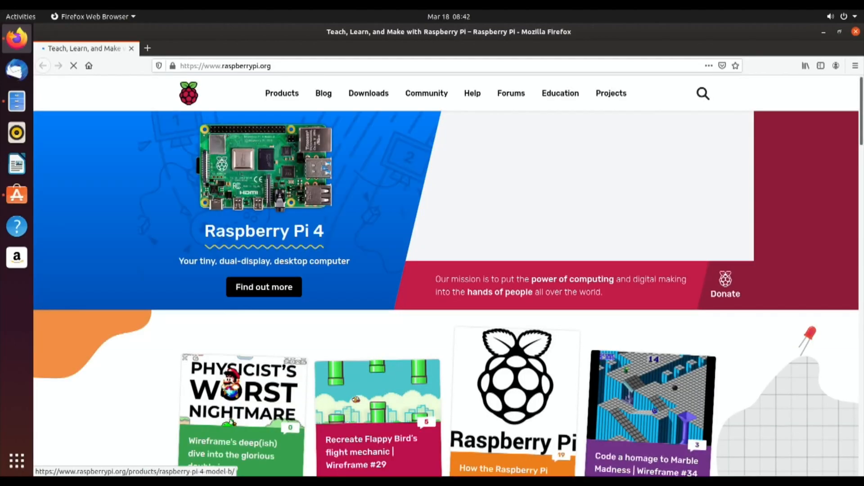
{"action": "scroll", "scroll_direction": "down", "scroll_amount": 3}
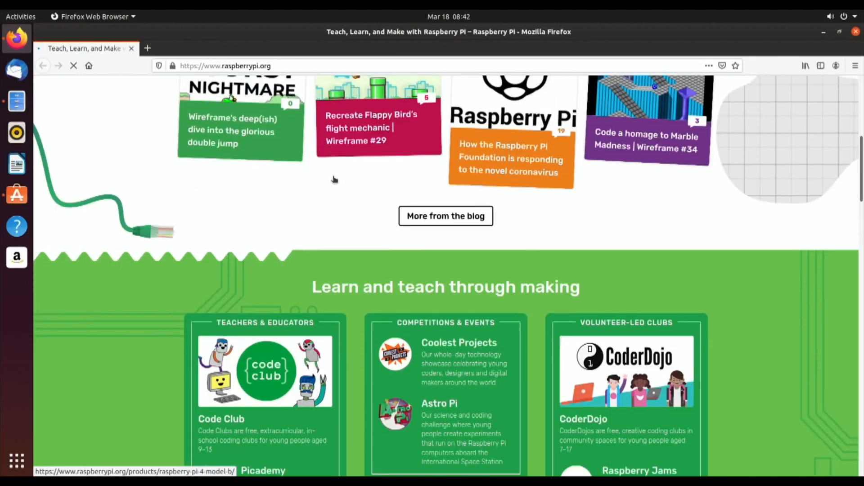
{"action": "scroll", "scroll_direction": "down", "scroll_amount": 3}
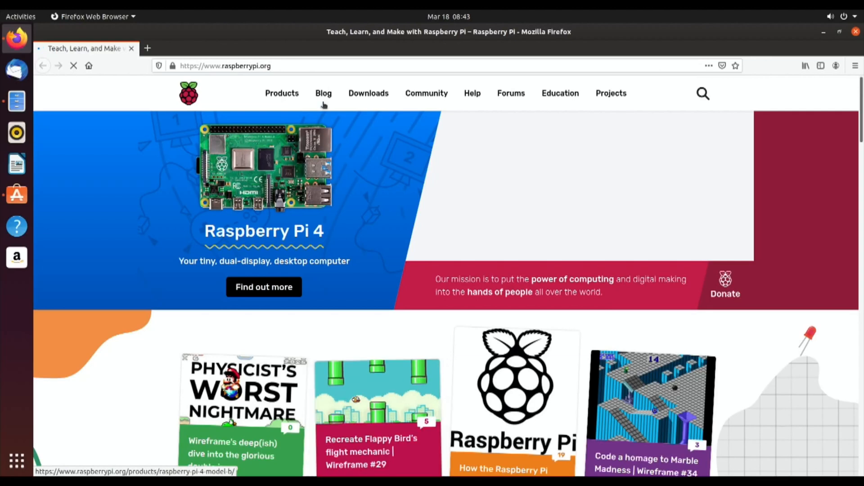
{"action": "mouse_move", "coordinate": [324, 93]}
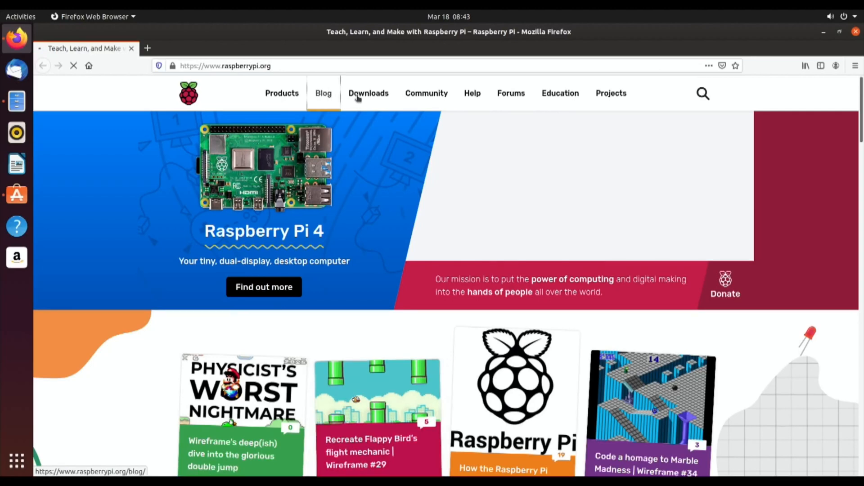
{"action": "left_click", "coordinate": [323, 93]}
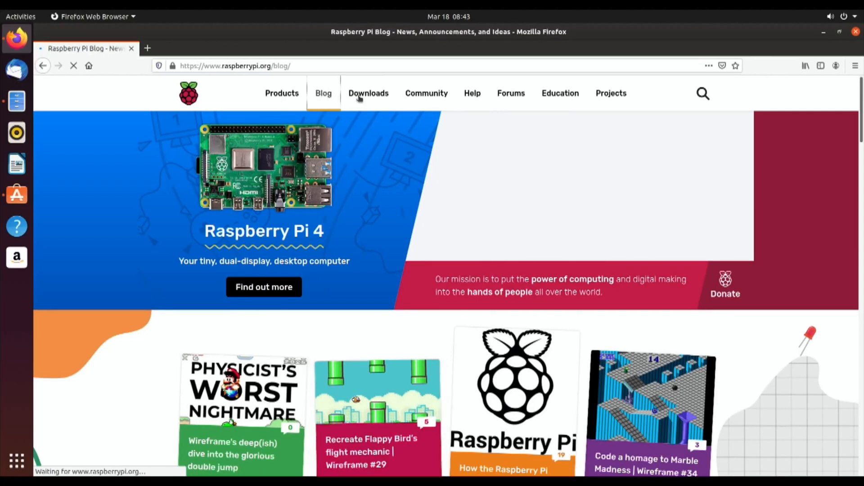
Go to the raspberrypi.org Downloads page and scroll through the Raspberry Pi Imager listings.
{"action": "left_click", "coordinate": [368, 93]}
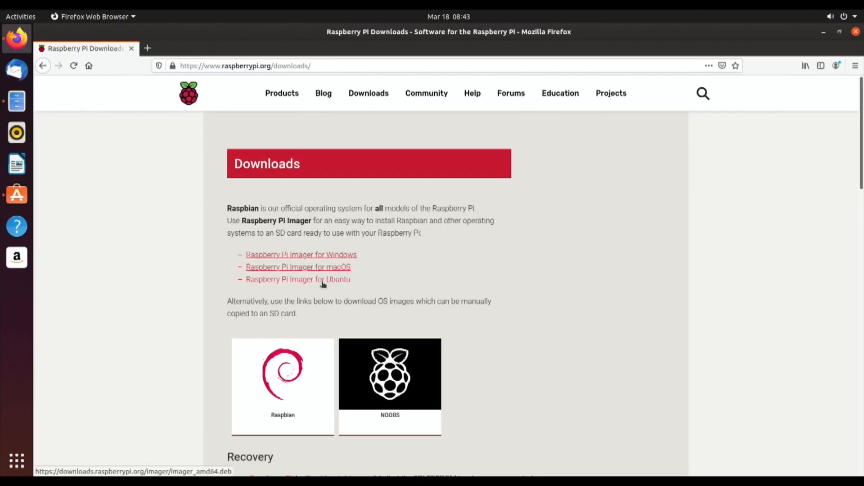
{"action": "mouse_move", "coordinate": [317, 286]}
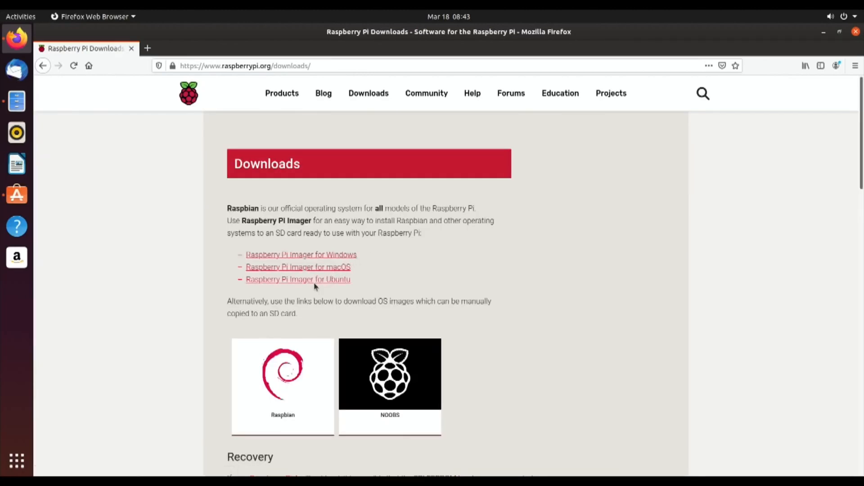
{"action": "scroll", "scroll_direction": "down", "scroll_amount": 3}
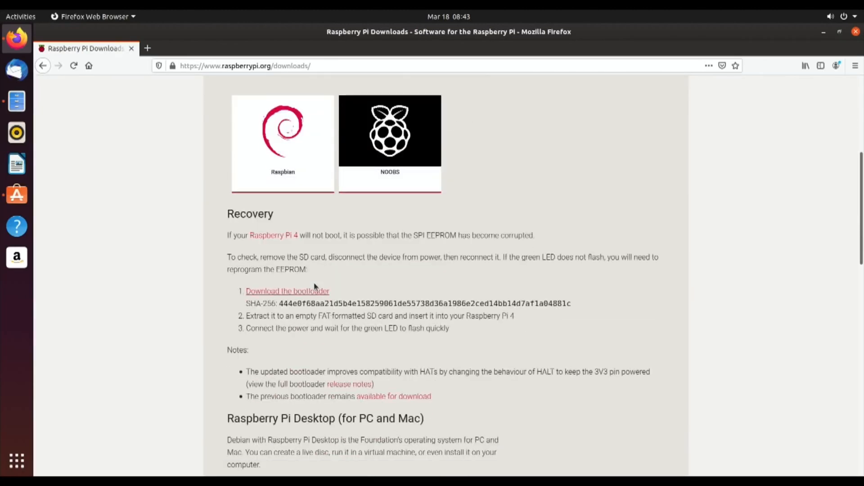
{"action": "scroll", "scroll_direction": "down", "scroll_amount": 3}
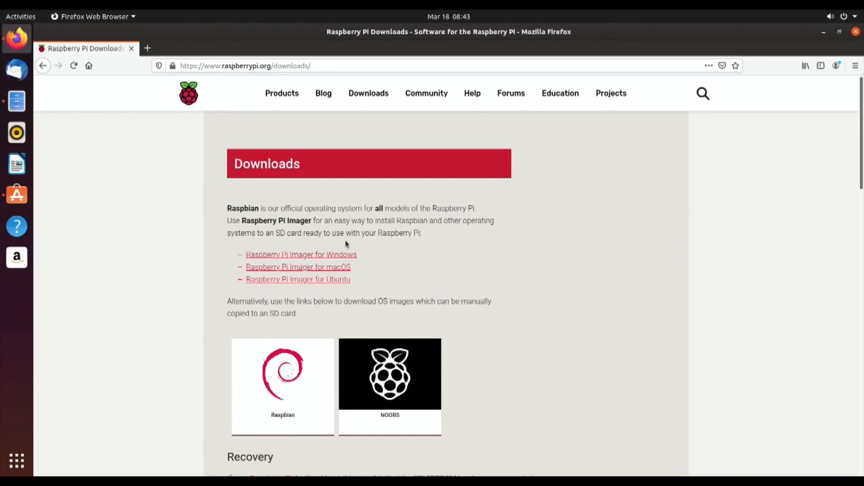
{"action": "mouse_move", "coordinate": [322, 282]}
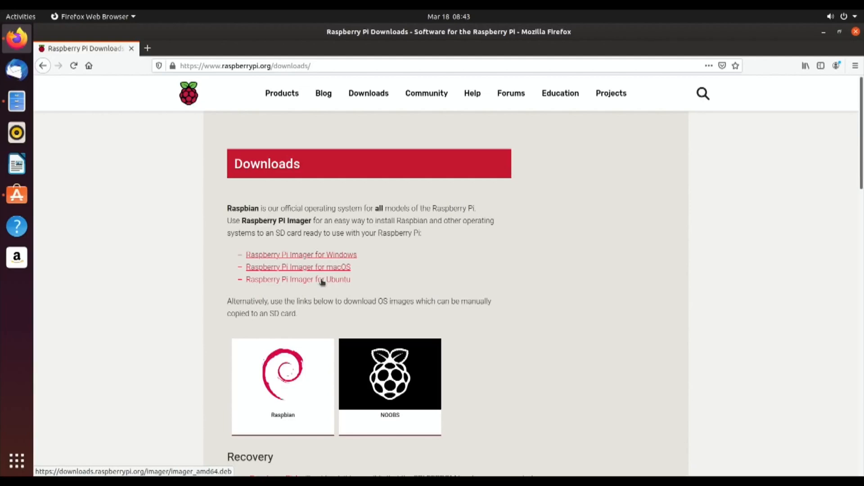
{"action": "mouse_move", "coordinate": [201, 292]}
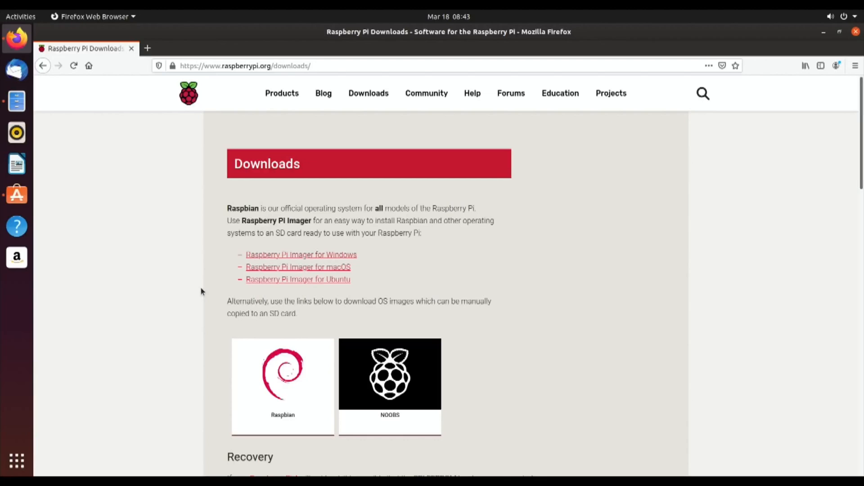
{"action": "mouse_move", "coordinate": [435, 142]}
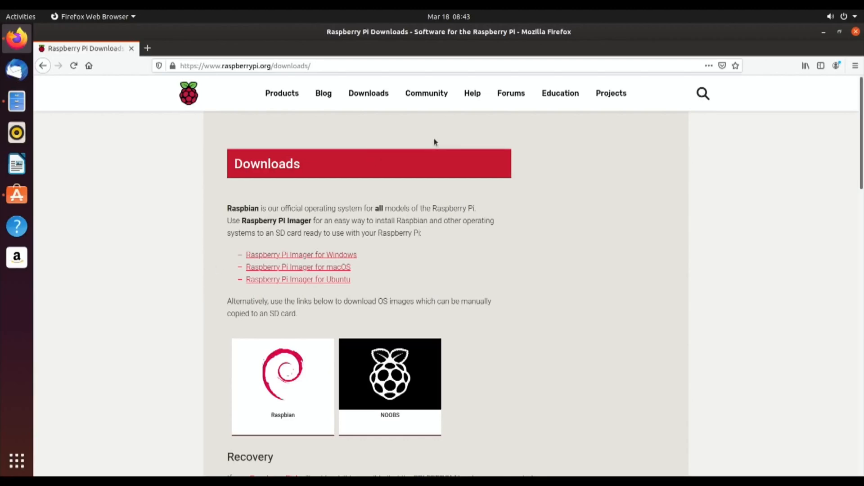